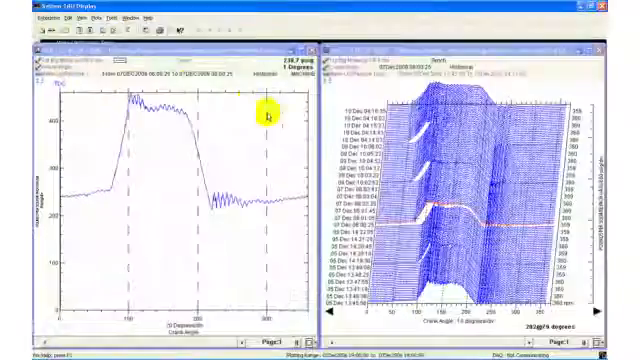
- Add an overlay waveform trace to the cylinder pressure plot via its plot group configuration
right_click(264, 118)
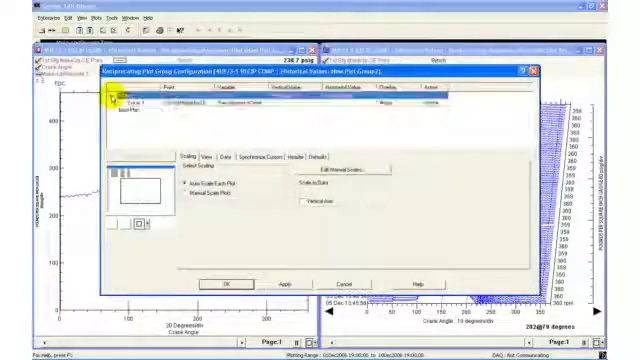
left_click(396, 104)
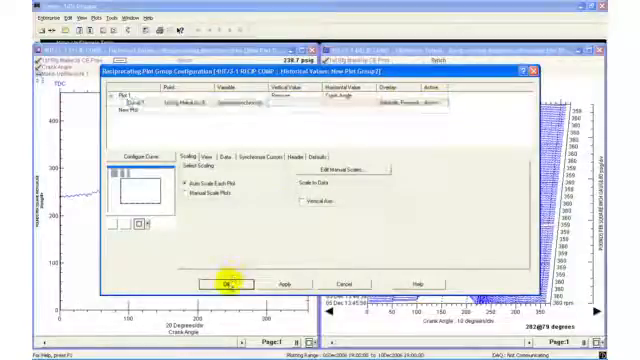
left_click(224, 286)
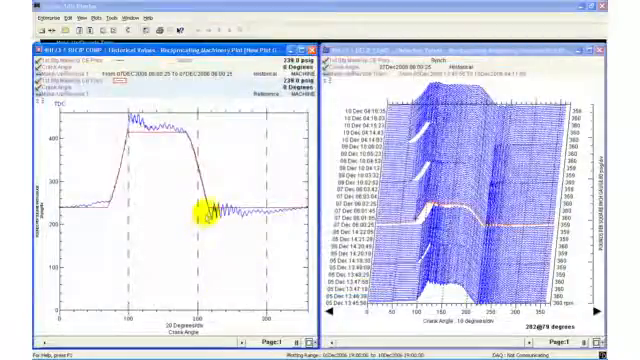